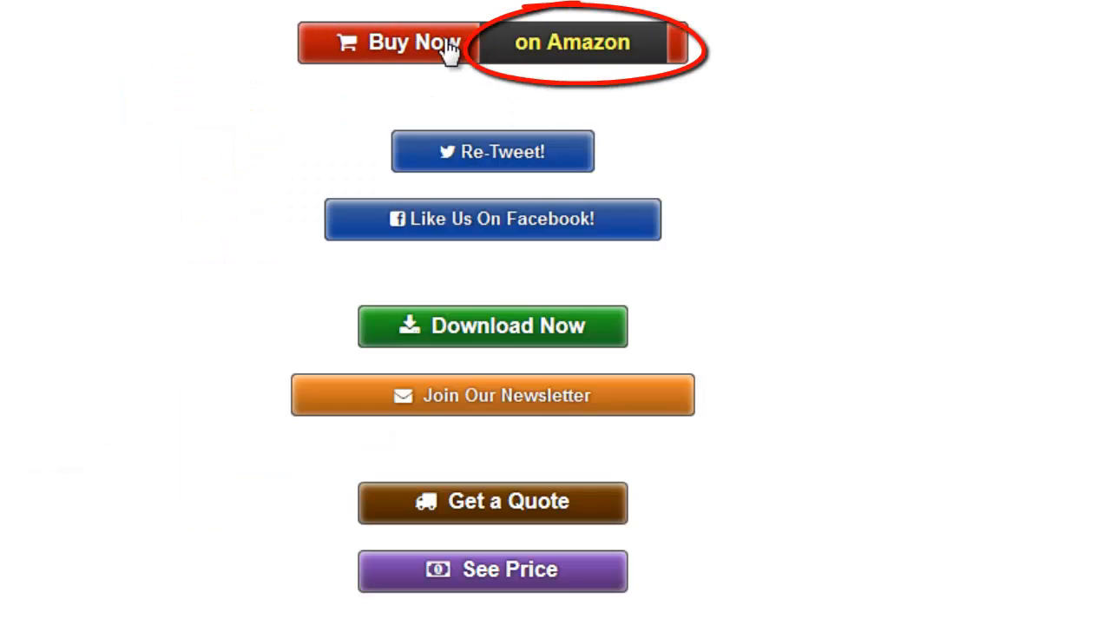
- Try the Buy Now demo, then reveal coupon codes DISCOUNT123 and SPRING2014
left_click(493, 219)
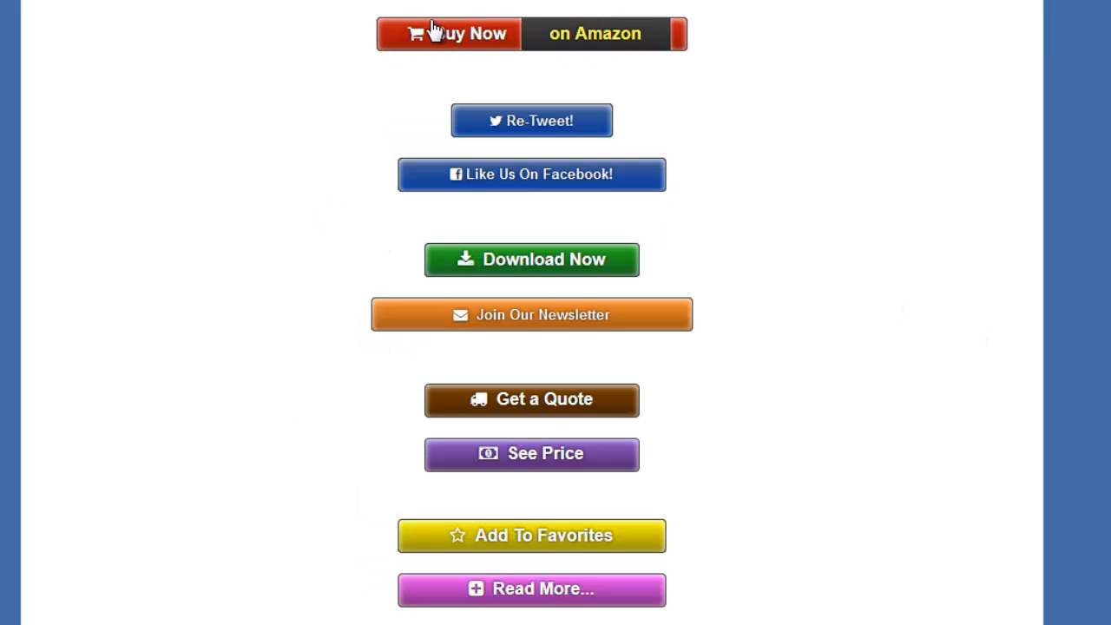
mouse_move(467, 58)
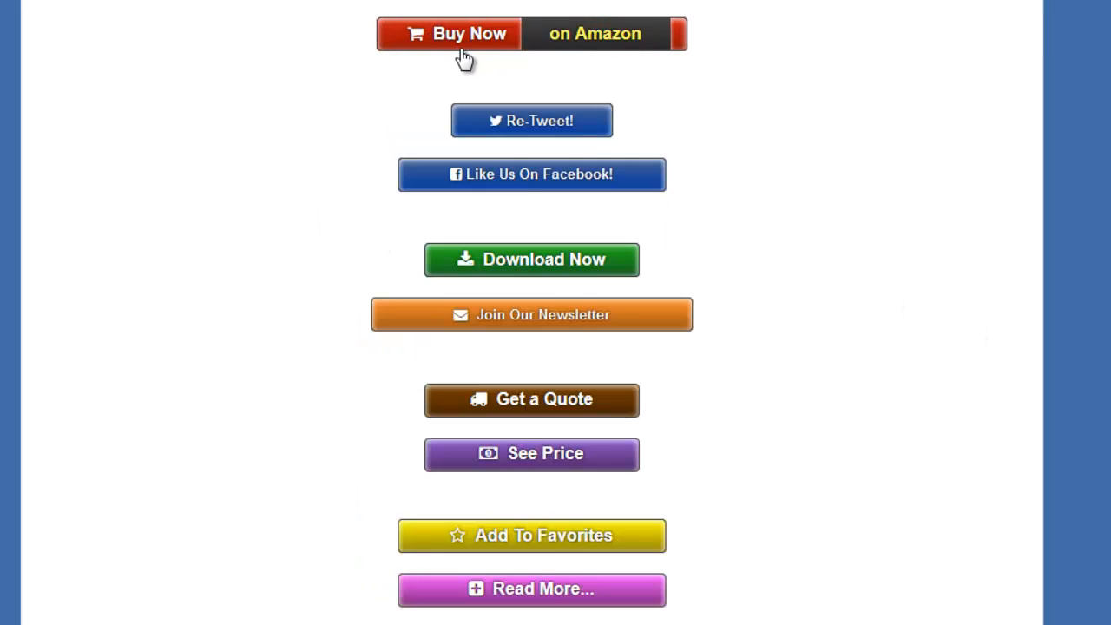
scroll("down", 3)
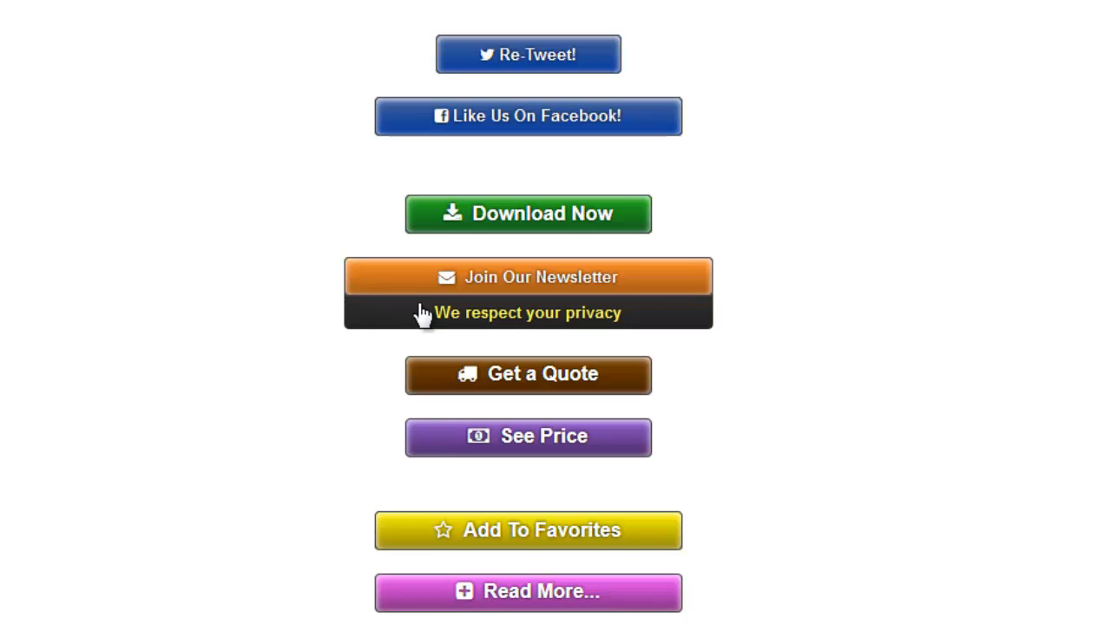
mouse_move(546, 315)
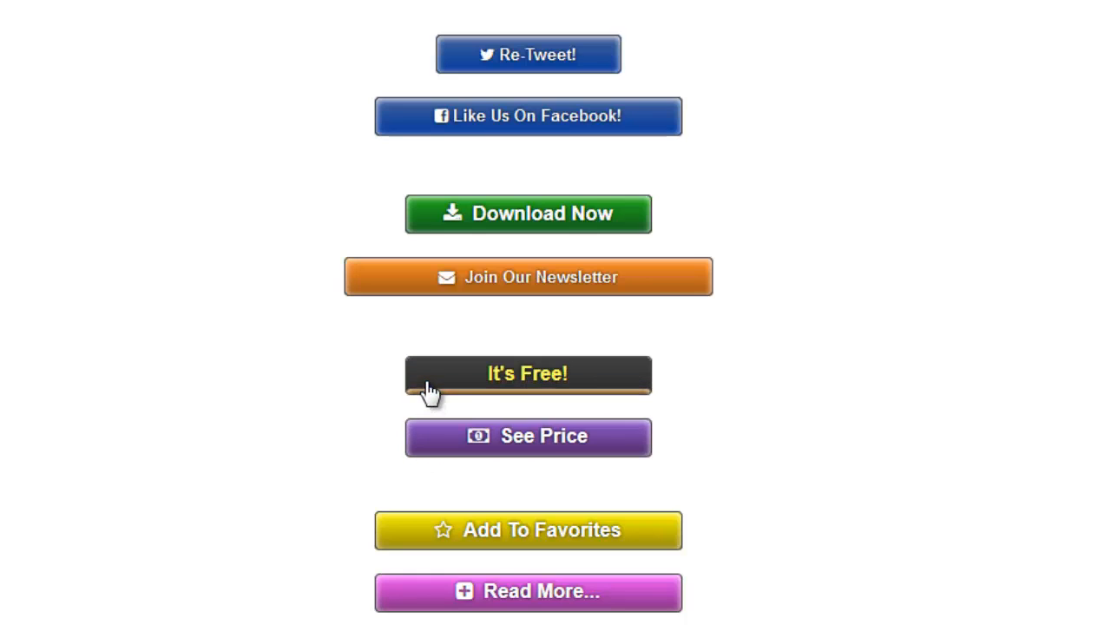
mouse_move(600, 389)
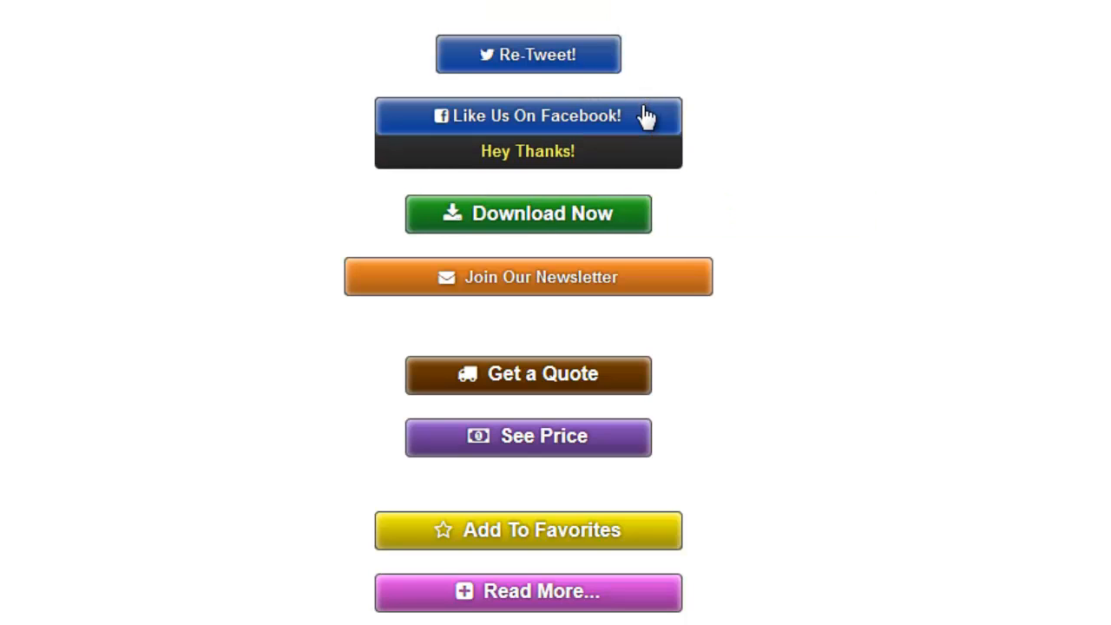
scroll("down", 3)
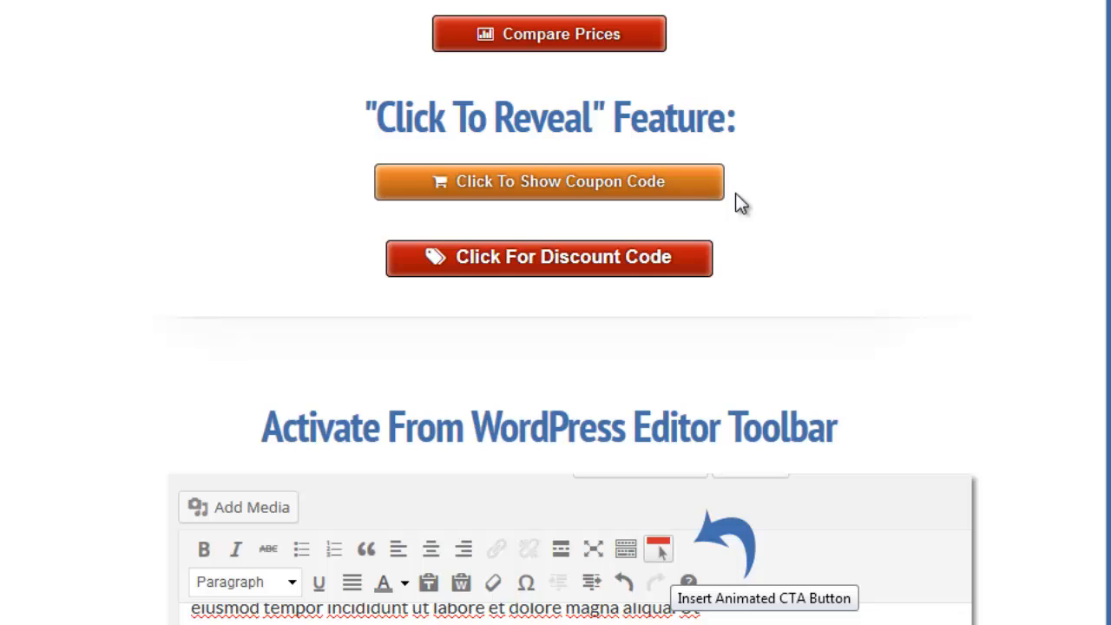
left_click(549, 257)
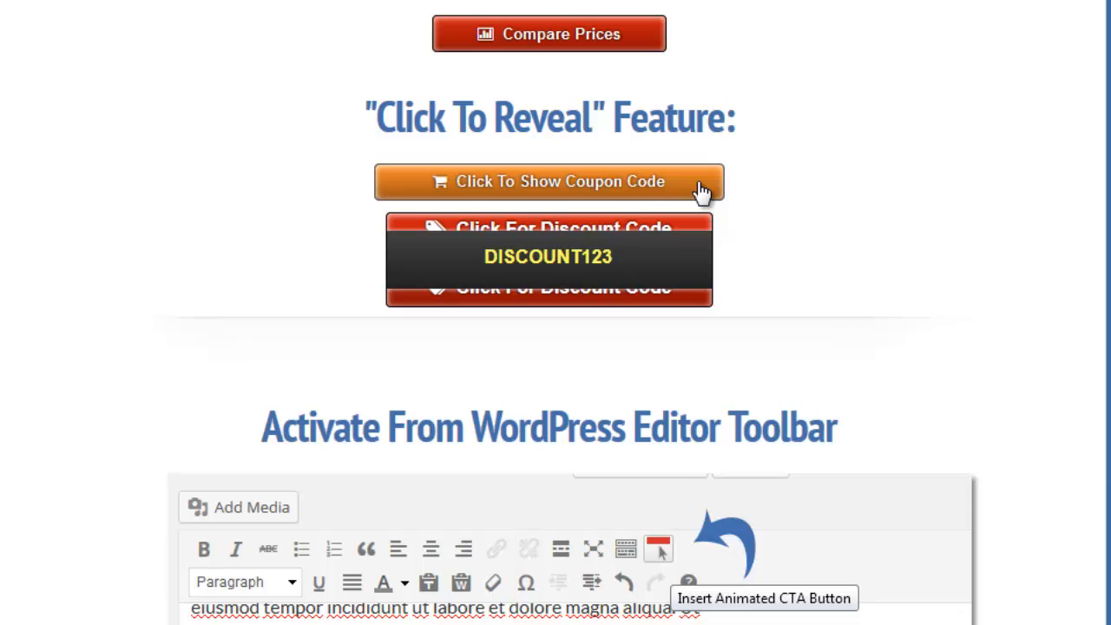
left_click(549, 181)
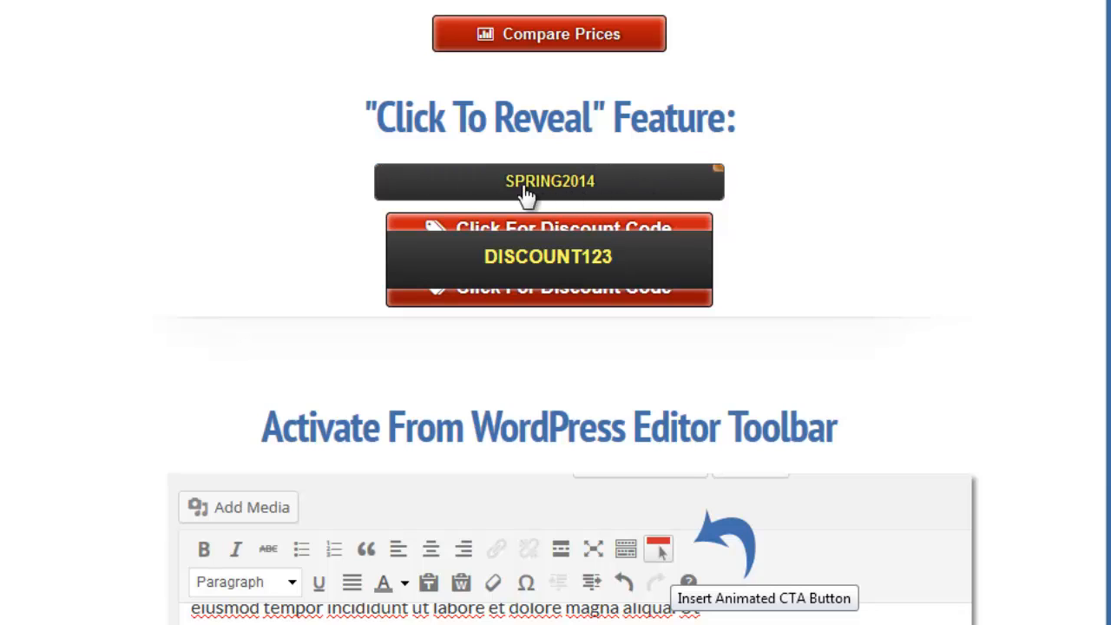
mouse_move(762, 202)
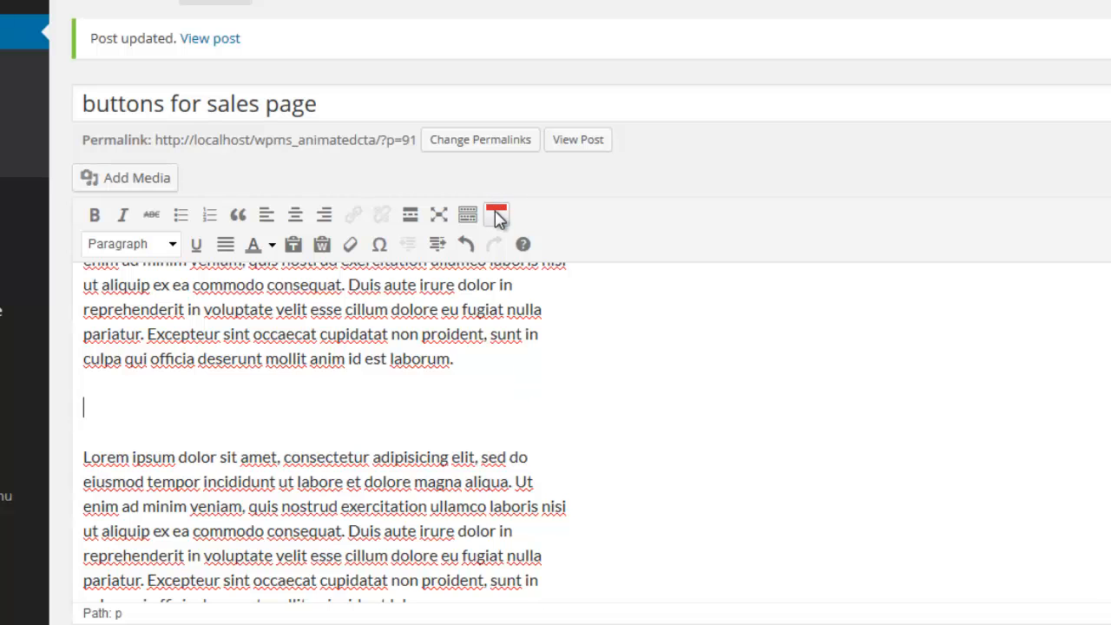
- Open the Animated CTA Button Shortcode dialog and expand its full icon list
left_click(495, 215)
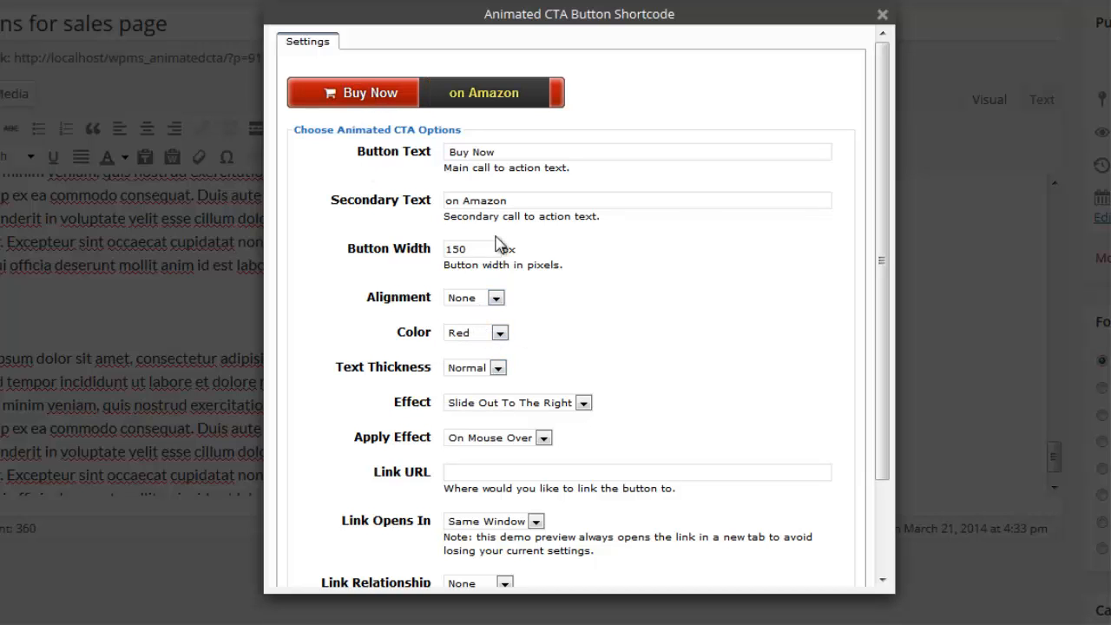
scroll("down", 3)
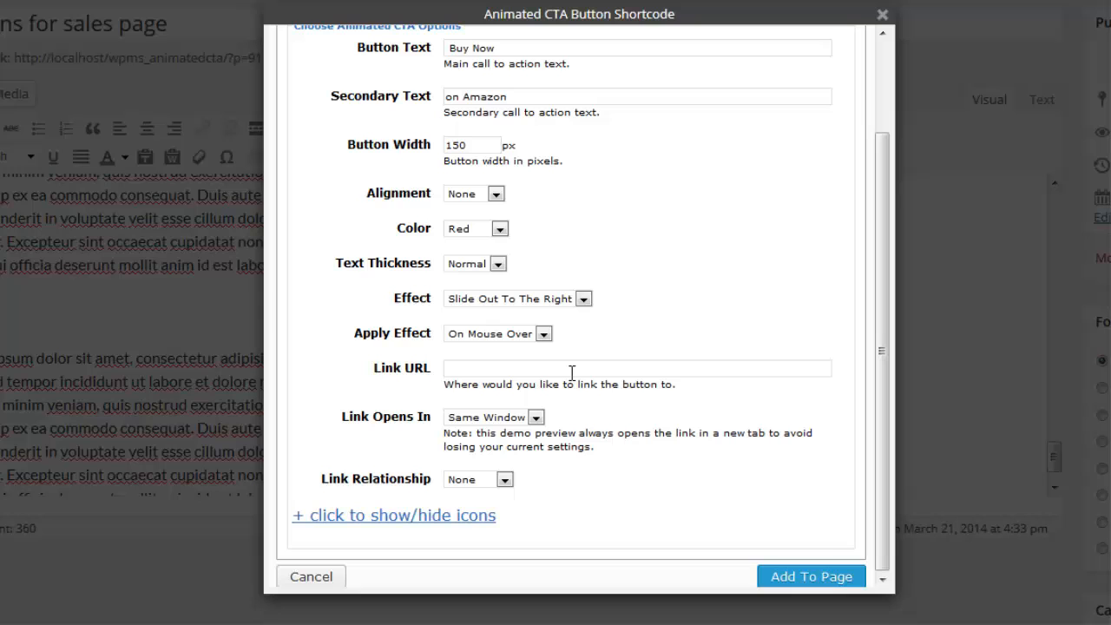
left_click(393, 515)
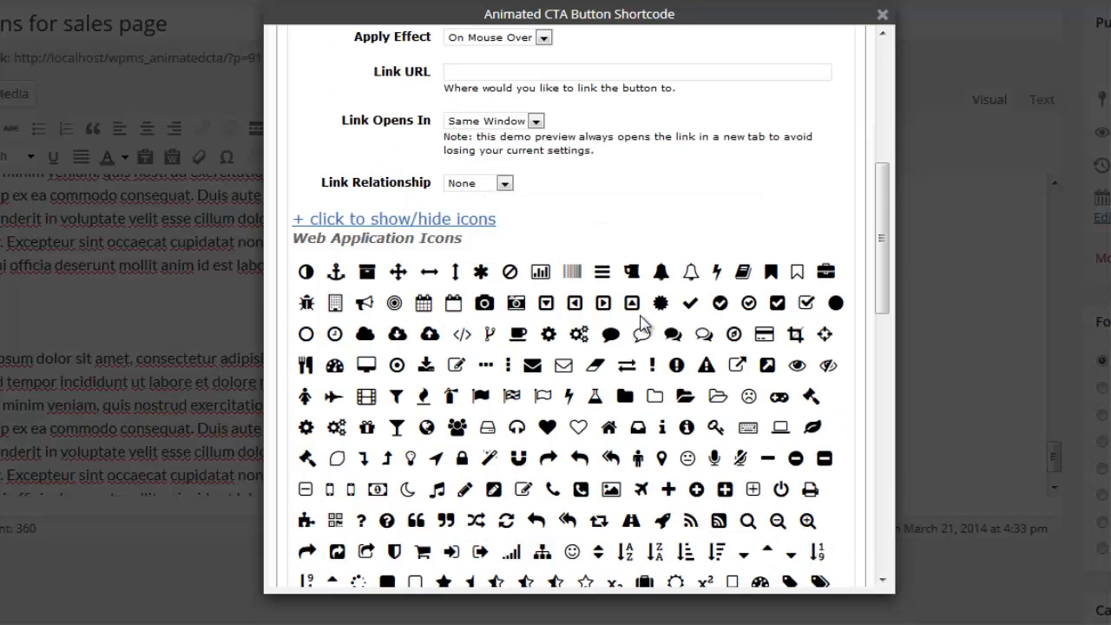
scroll("down", 3)
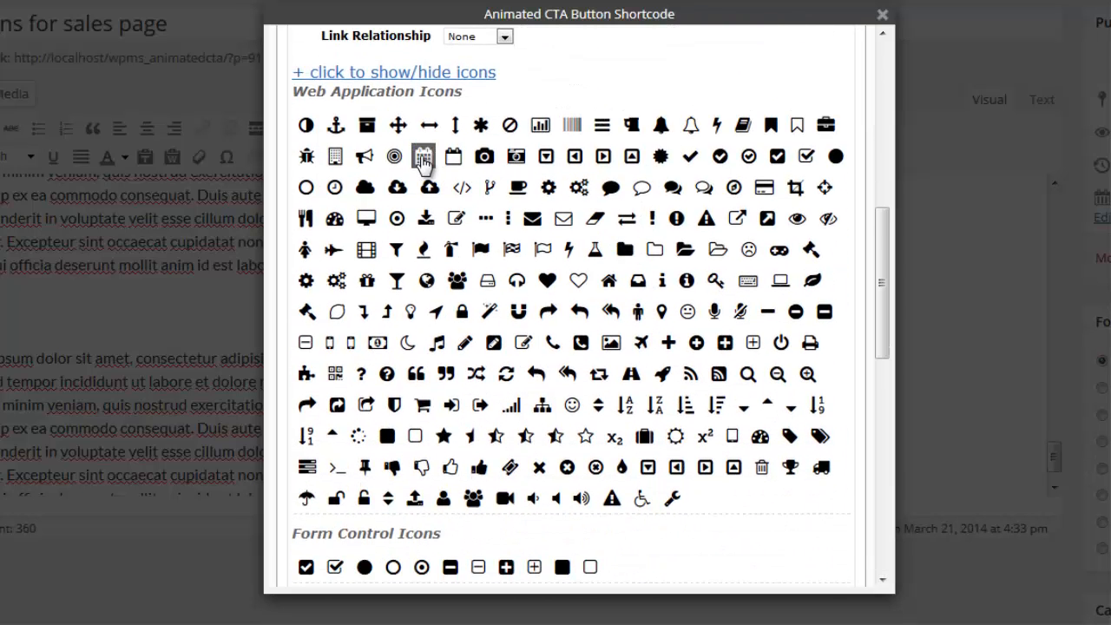
mouse_move(564, 377)
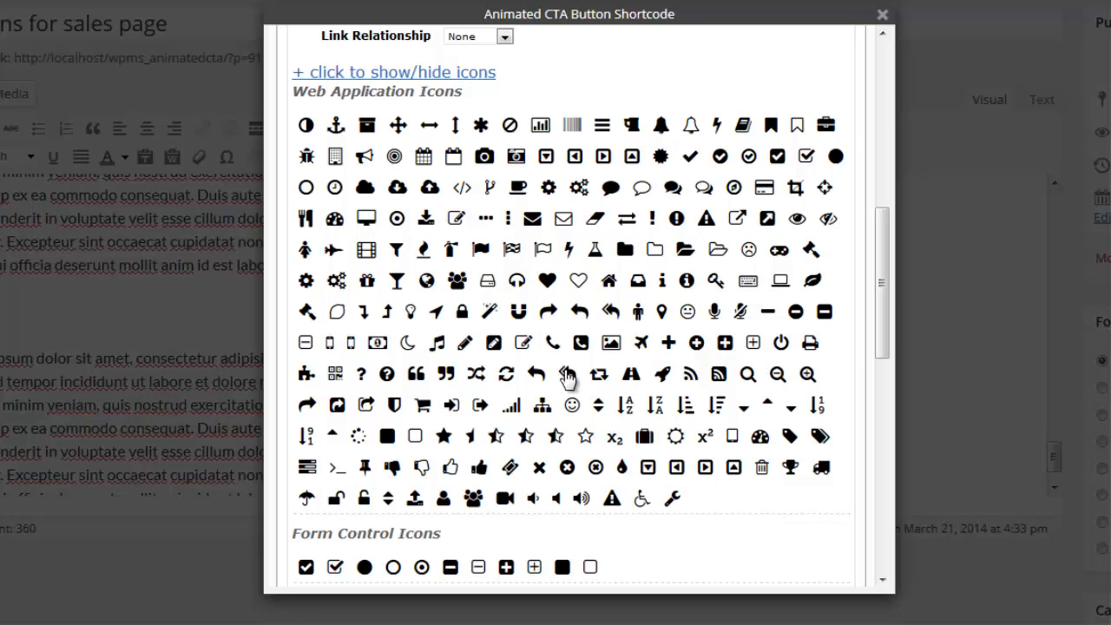
scroll("down", 3)
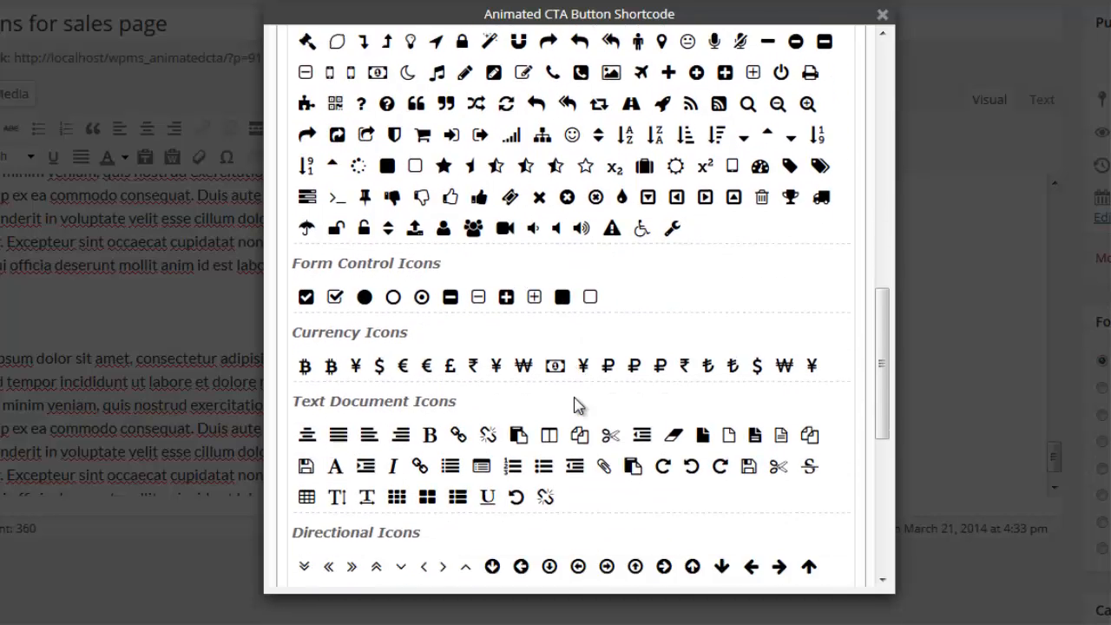